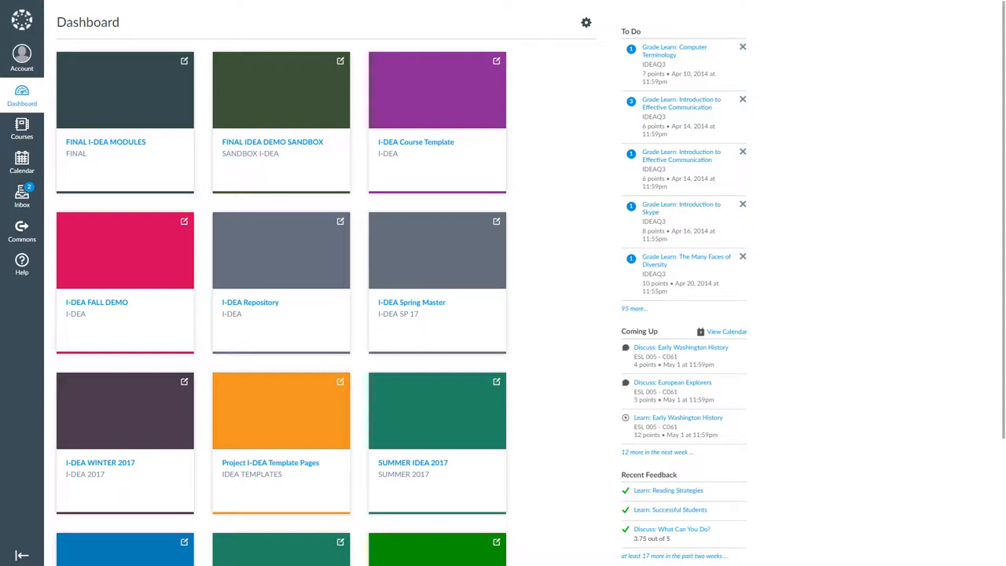
mouse_move(22, 165)
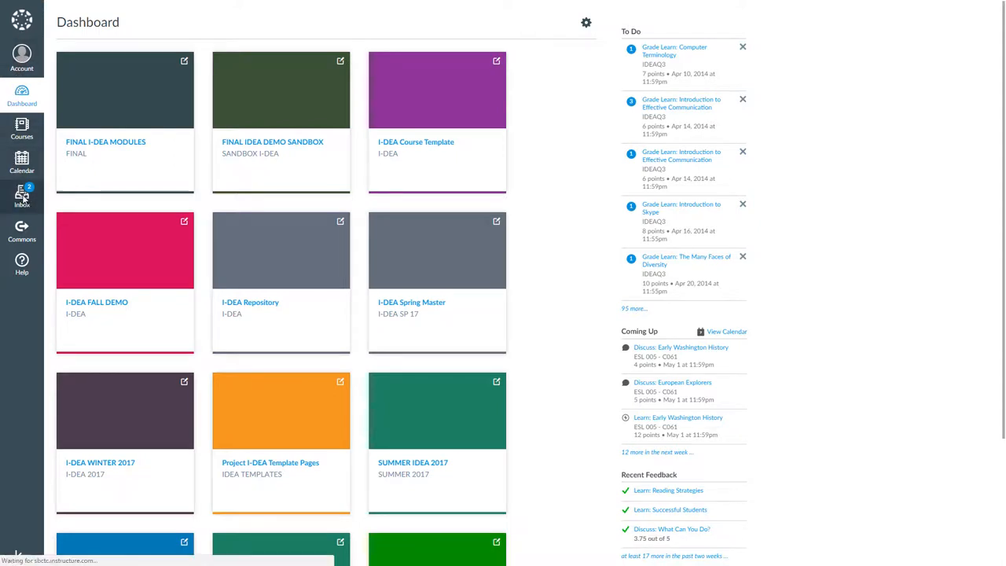
View the Inbox conversation list and read the 'Meet Before Class' message
click(22, 195)
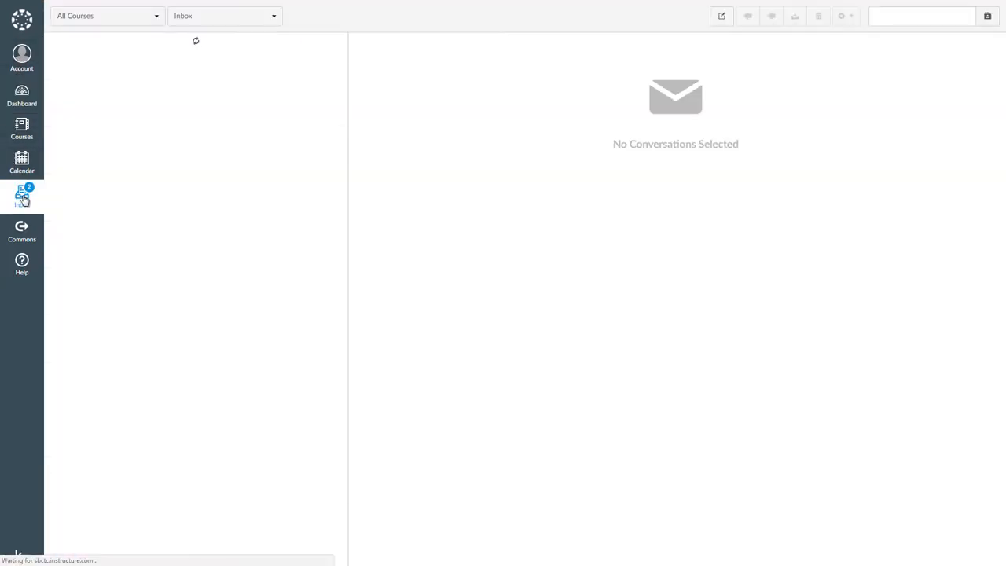
click(22, 197)
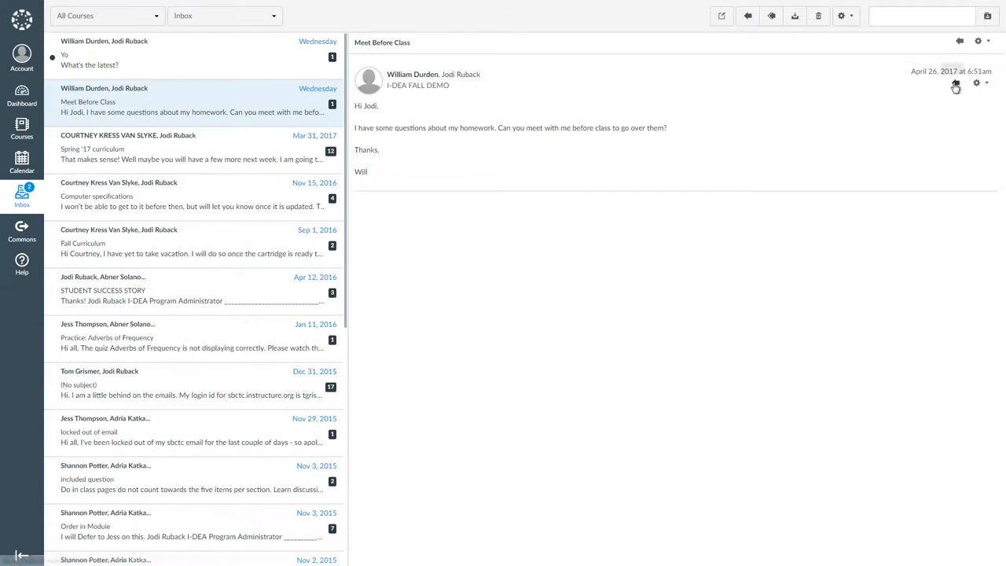
Reply that you can meet before class tomorrow in the office at 9:15 AM, signed '-Jodi', and send it
click(956, 85)
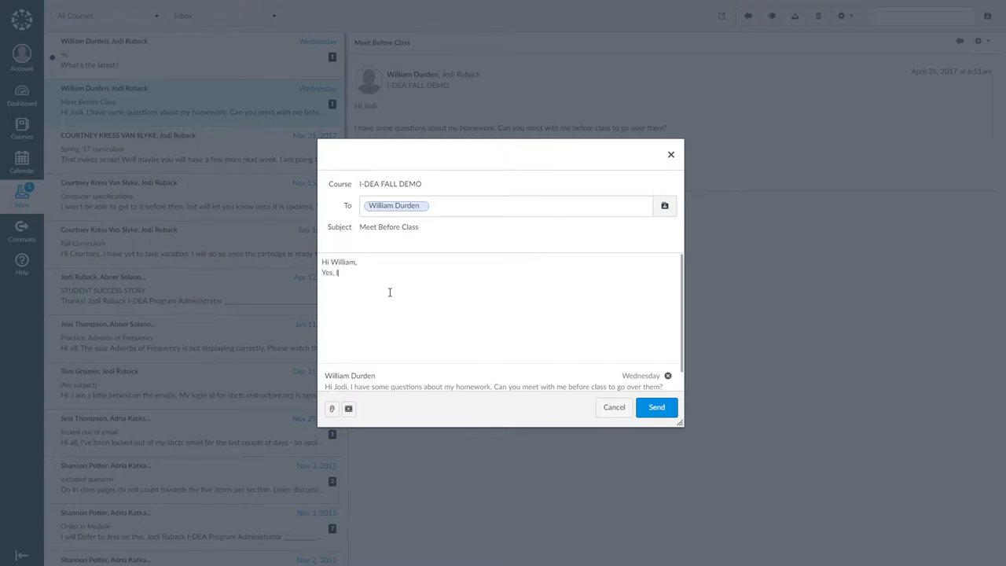
text(can meet with you before class tomorrow. I will meet you in my)
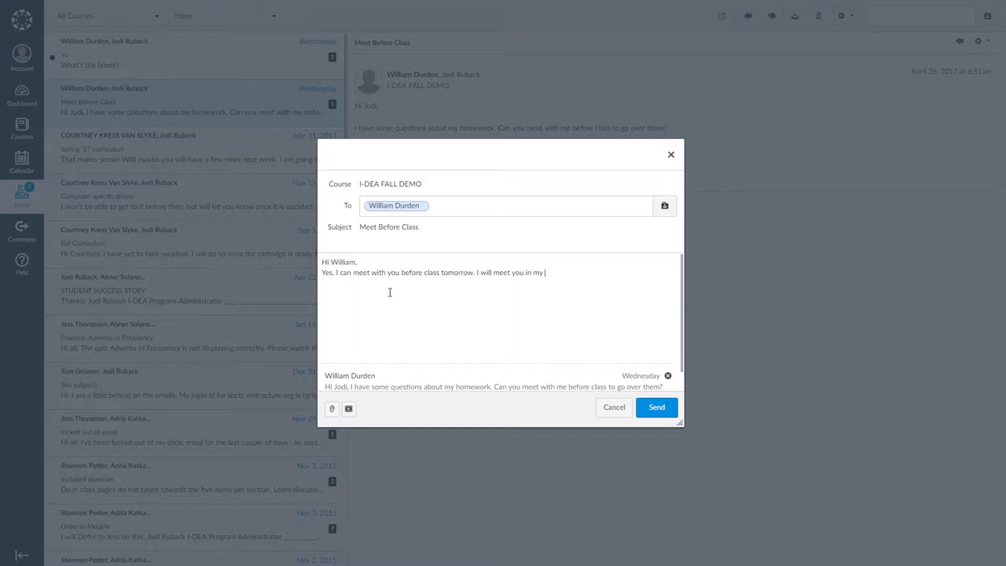
text(office at 9:15 AM.)
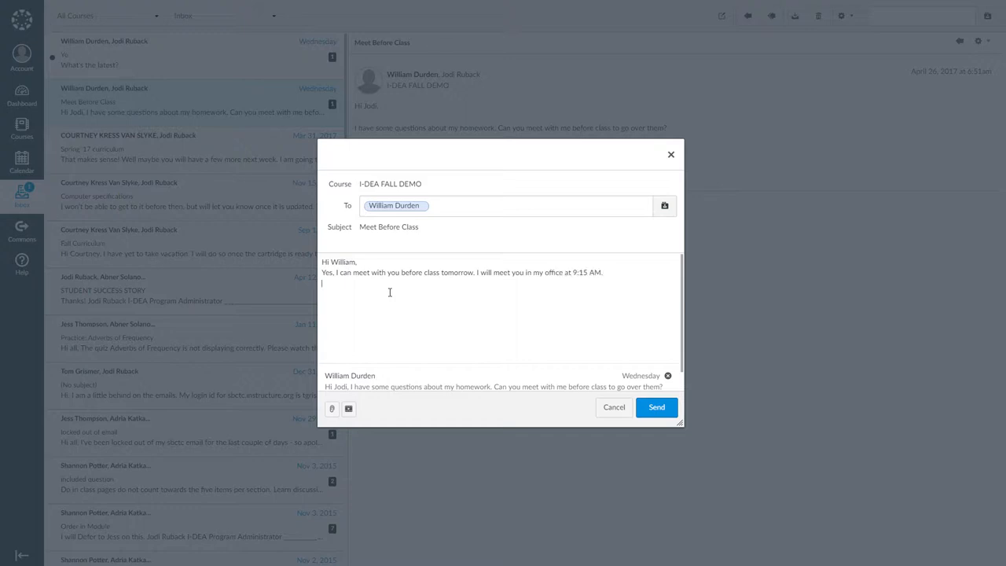
text(-Jodi)
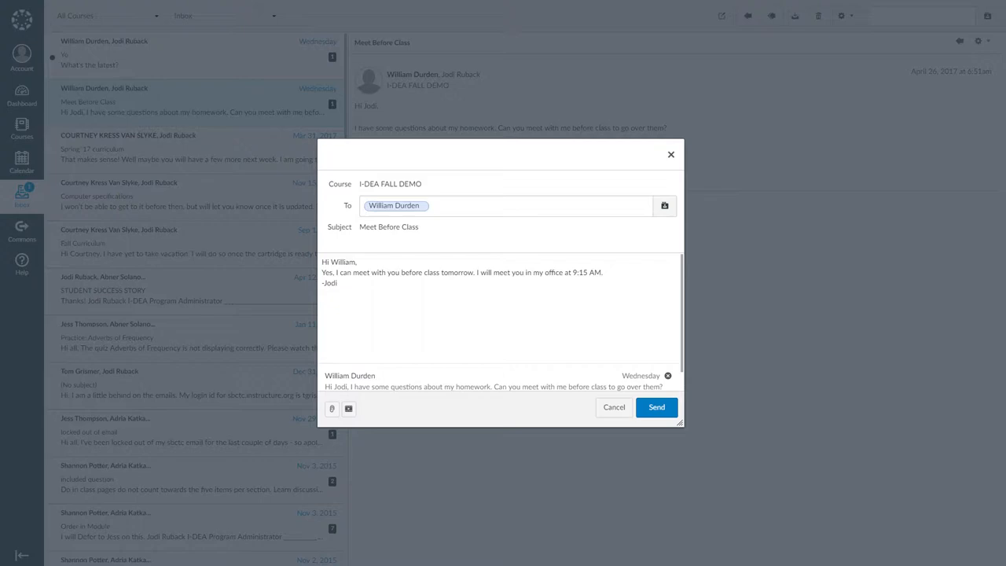
click(657, 407)
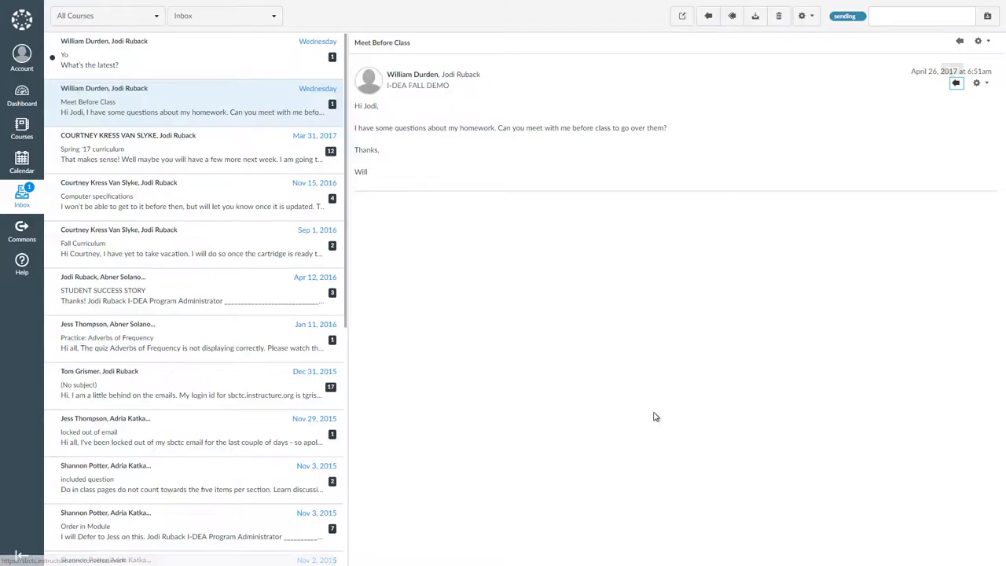
mouse_move(956, 82)
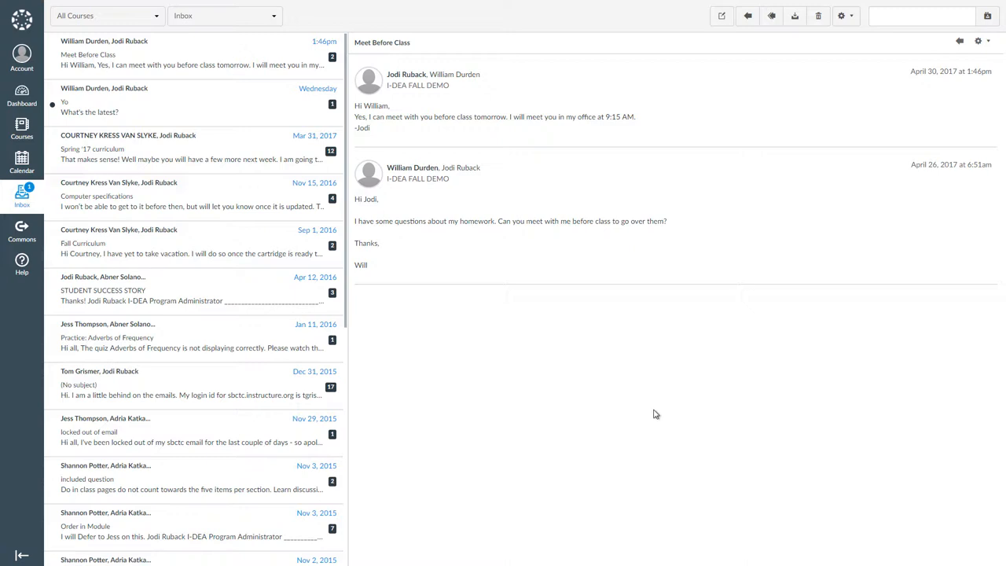
mouse_move(719, 42)
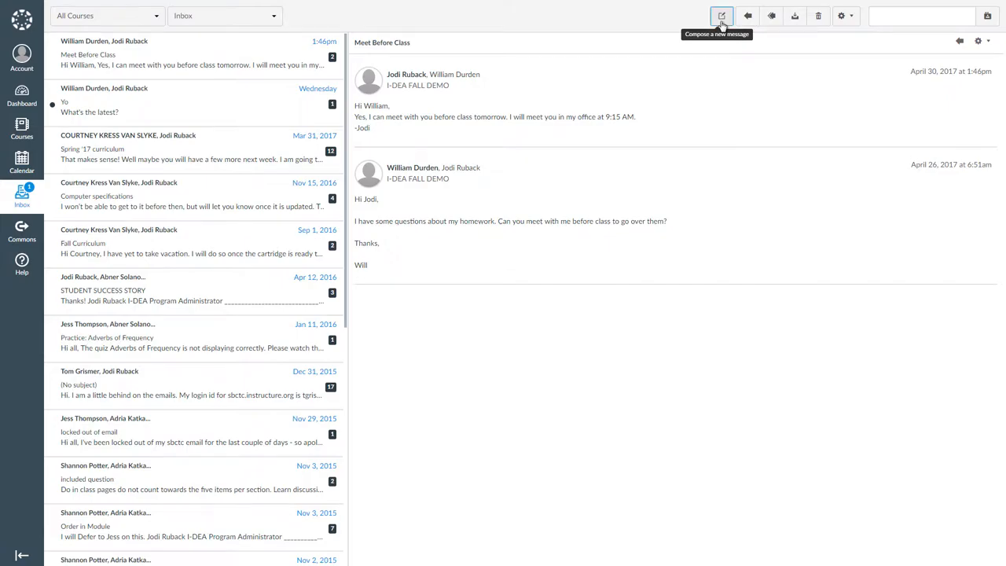
Begin a new message with FINAL I-DEA MODULES chosen as its course
click(721, 16)
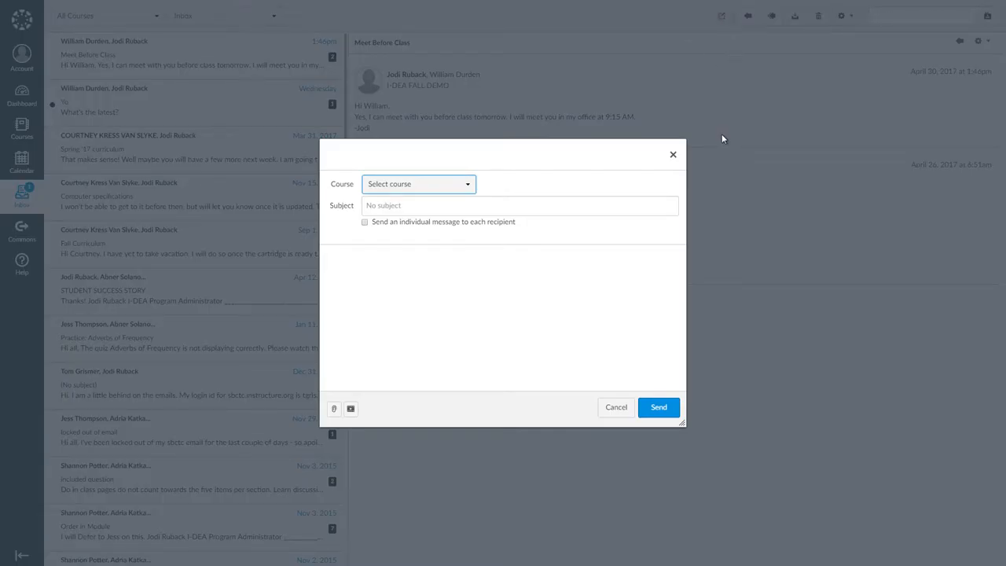
click(417, 183)
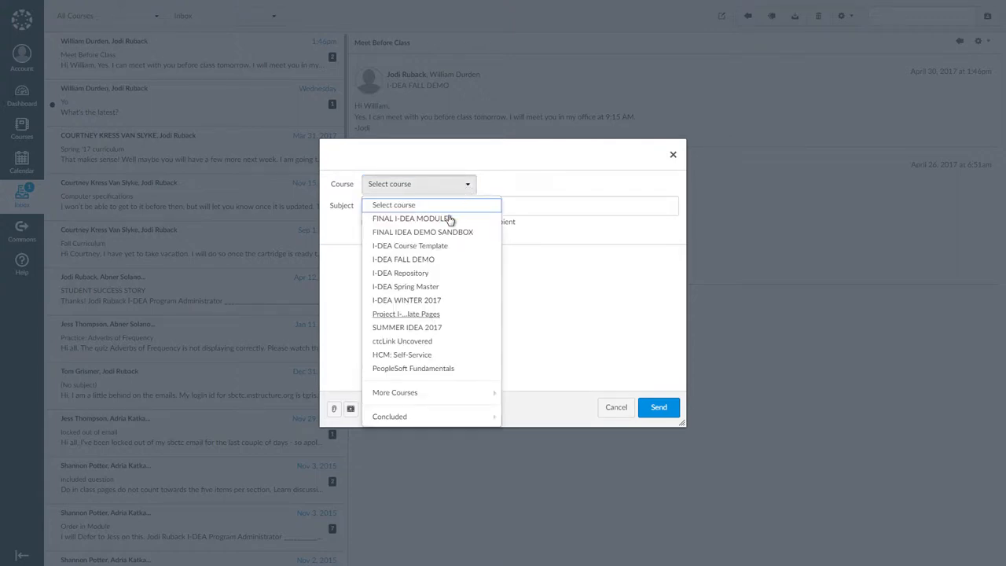
click(412, 217)
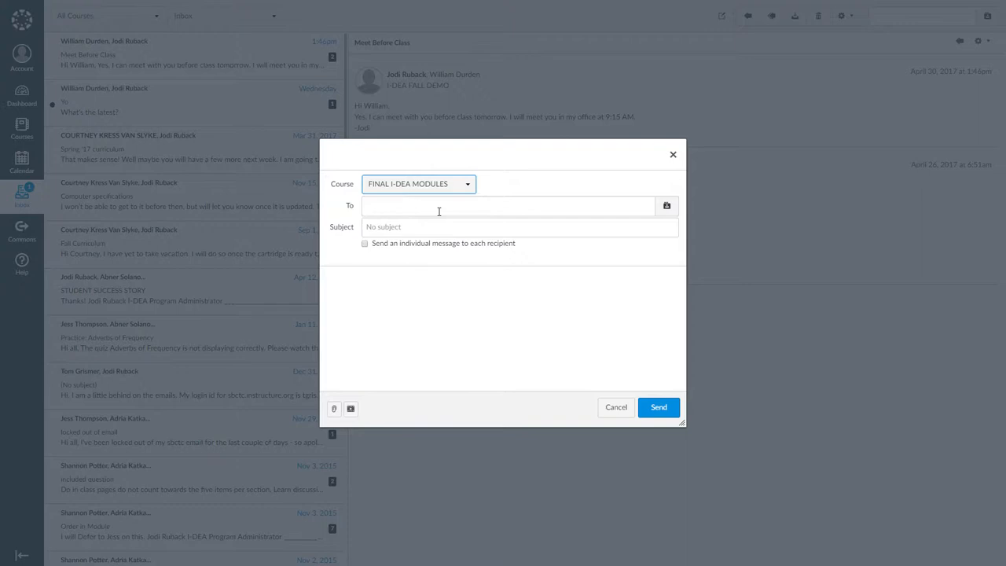
Address the recipient 'Chr…', write that the shared assignment link won't open and ask them to check it, sign '-Jodi', and send
text(Ch)
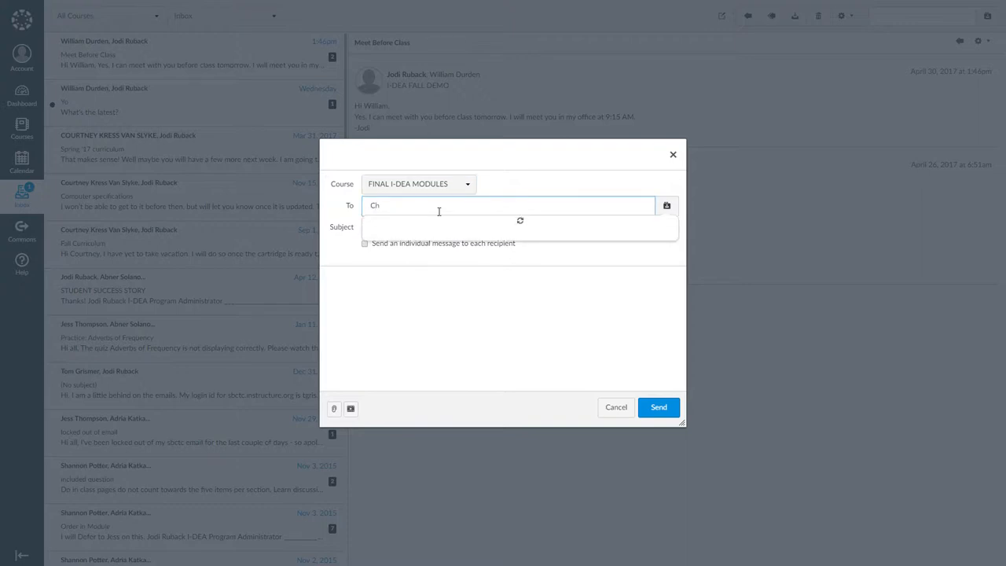
text(ris Drews)
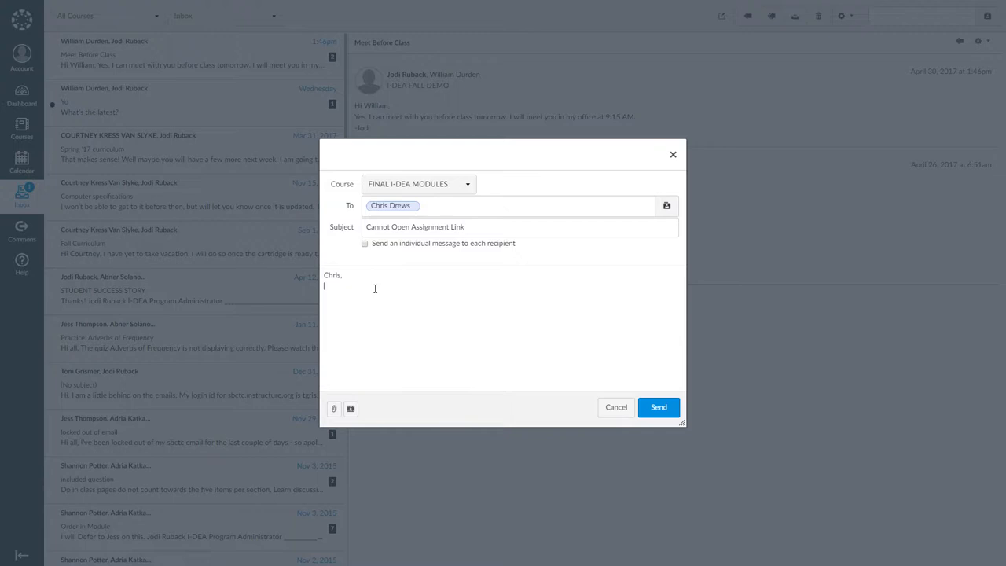
text(I am having problems opening the Google Slideshow link y)
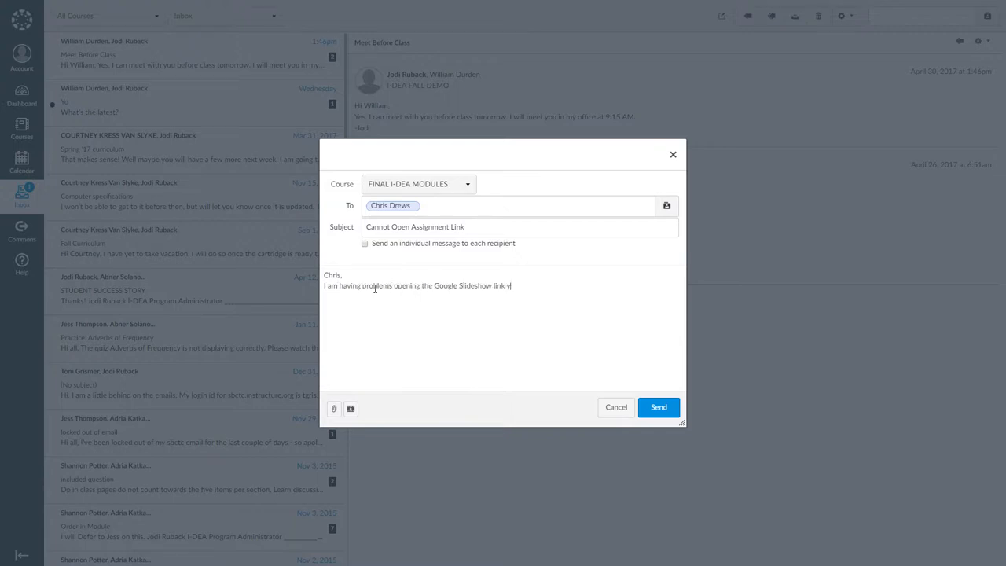
text(ou shared for your assignment)
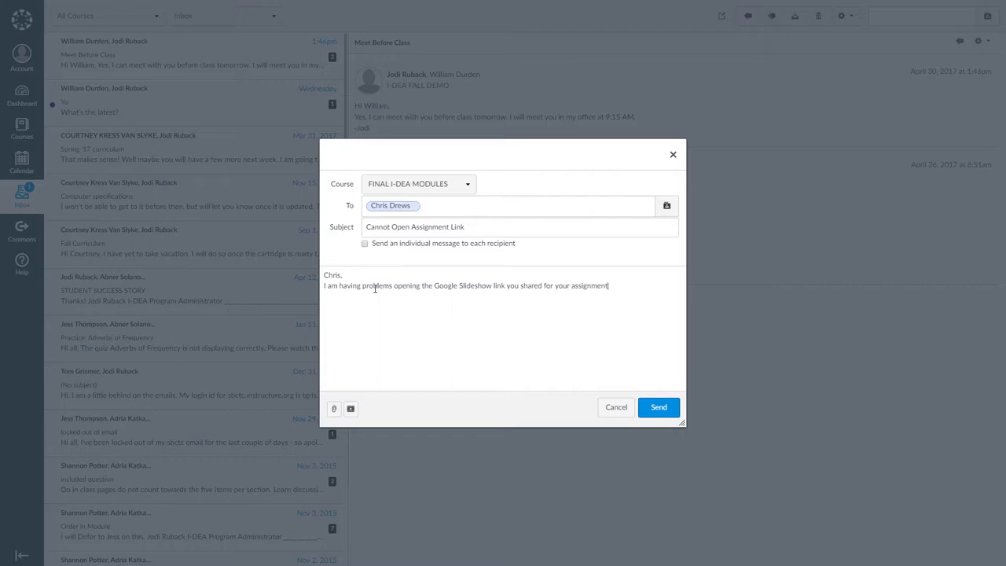
text(Can you please check to make sure the link is set correctly, and then send me the link again?)
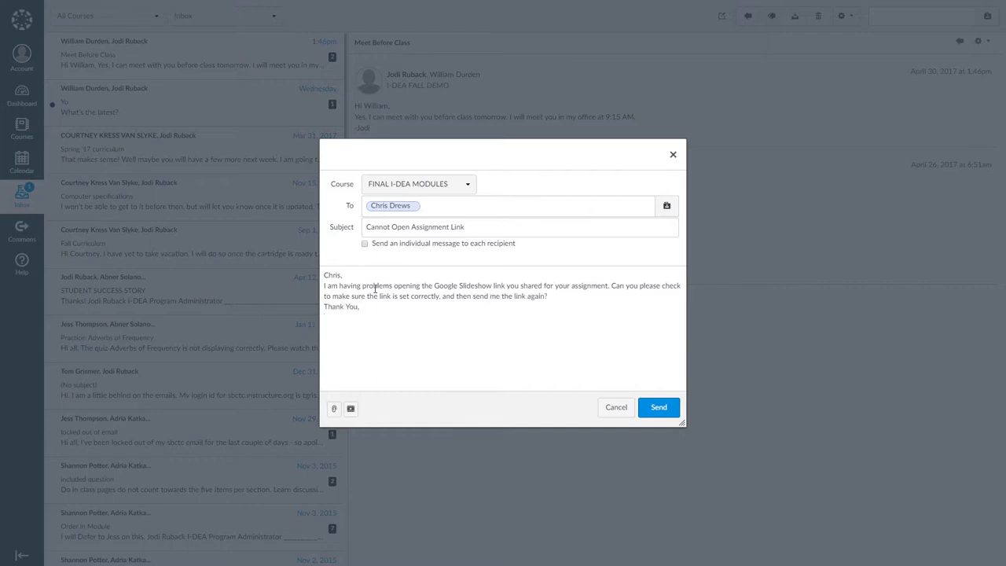
text(-Jodi)
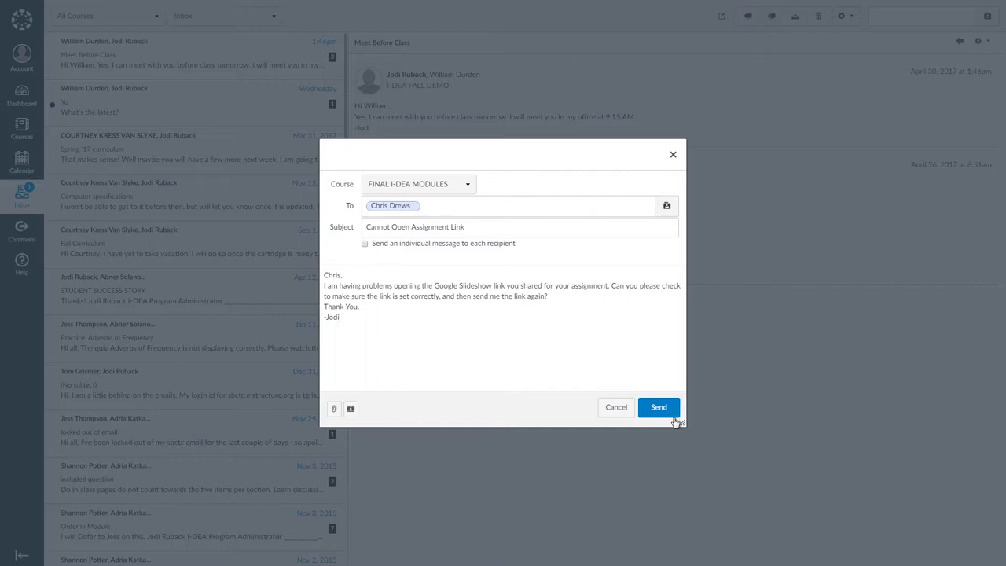
click(659, 407)
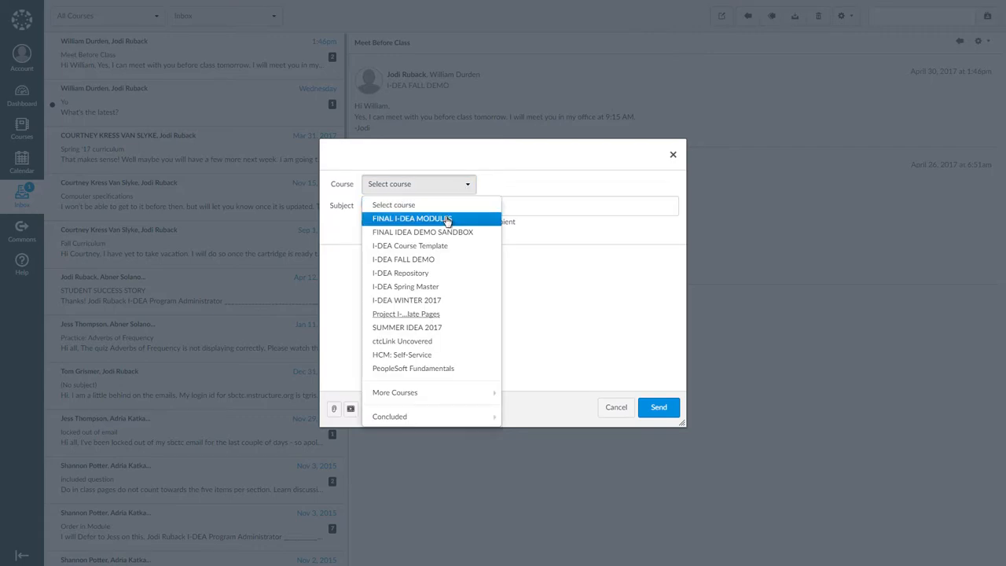
Set the course to FINAL I-DEA MODULES, add the suggested recipient, and enter the subject 'Pre work'
click(412, 217)
text(jess)
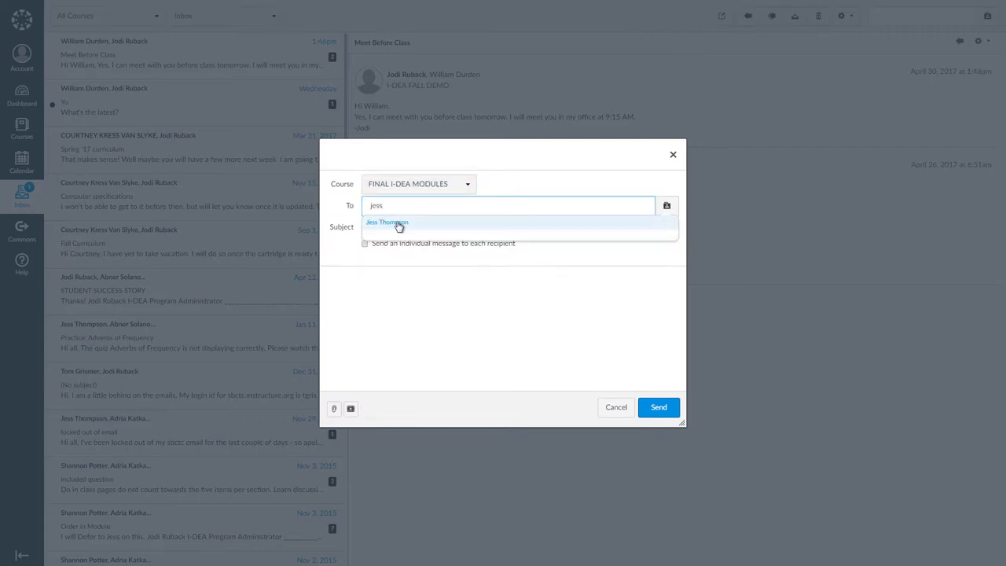
click(387, 222)
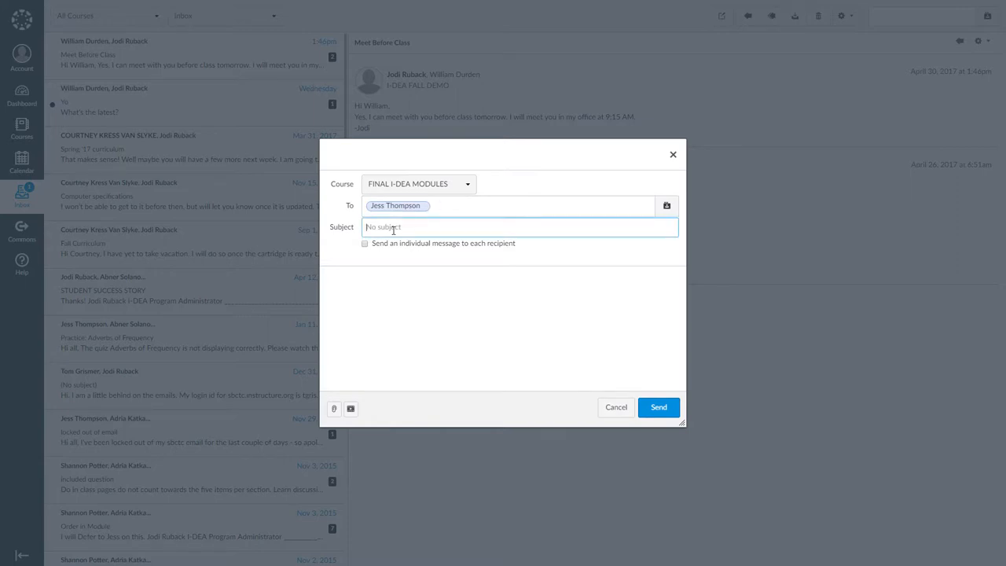
text(Pre work)
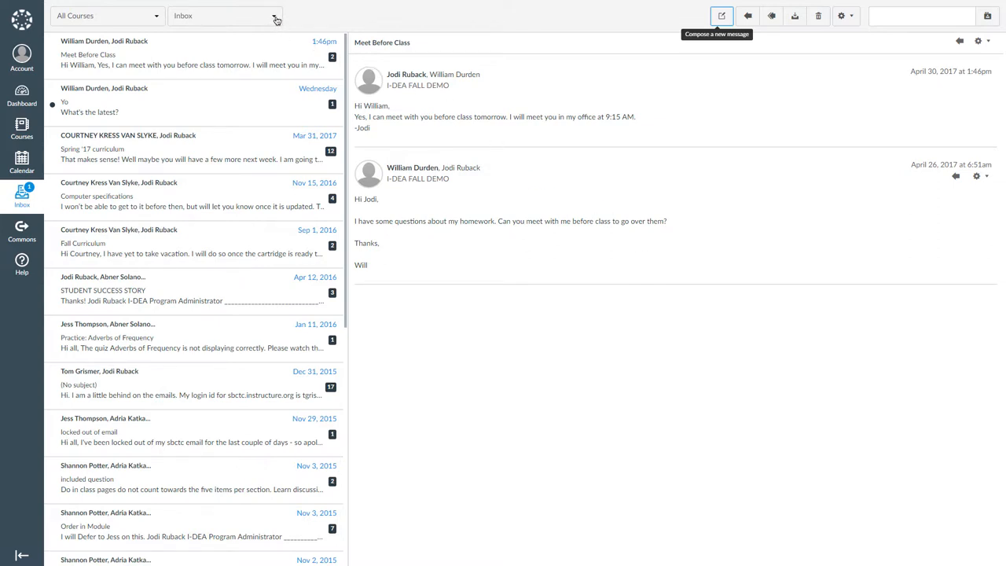
Switch the mailbox to Sent and filter it to the FINAL I-DEA MODULES course
click(223, 16)
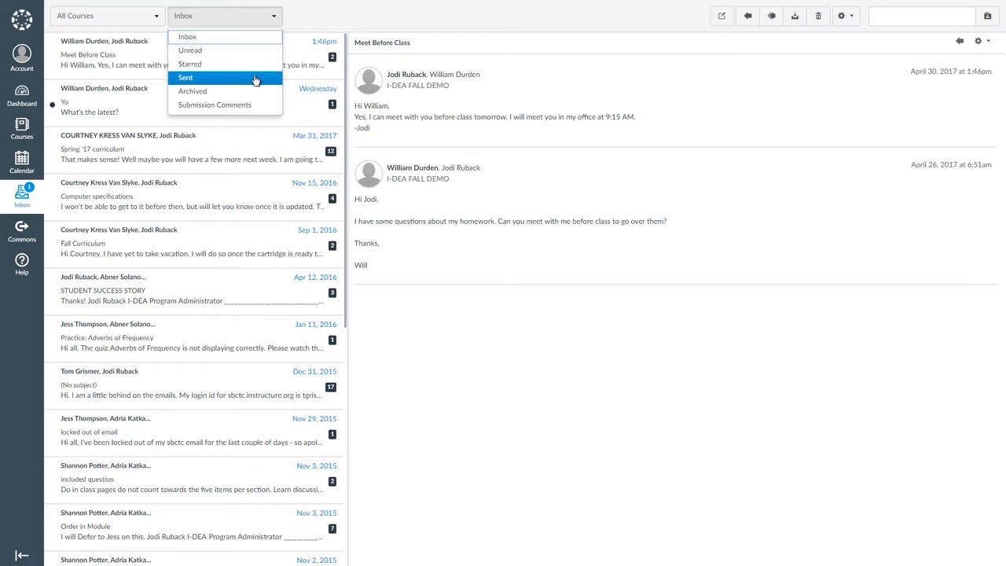
click(186, 77)
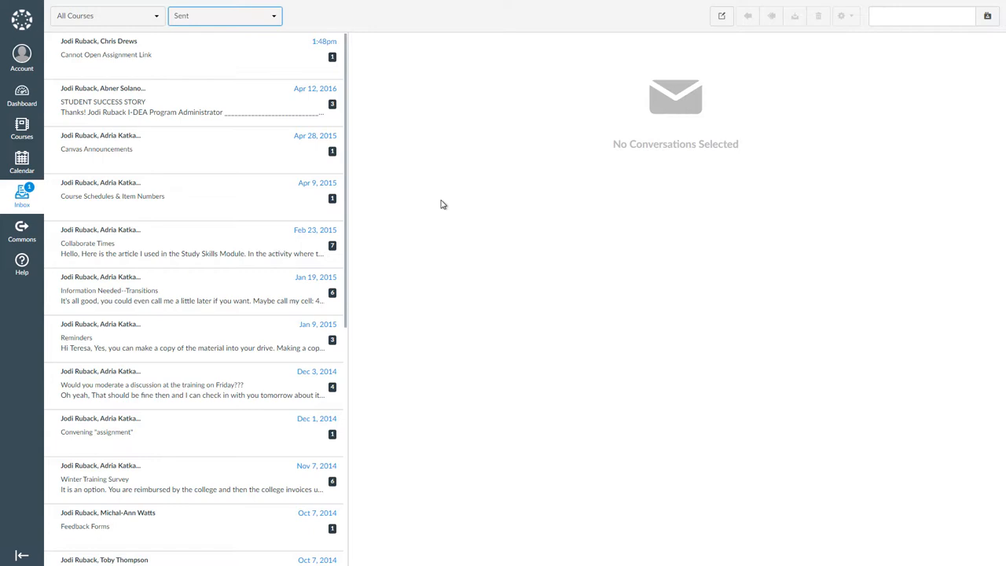
click(107, 16)
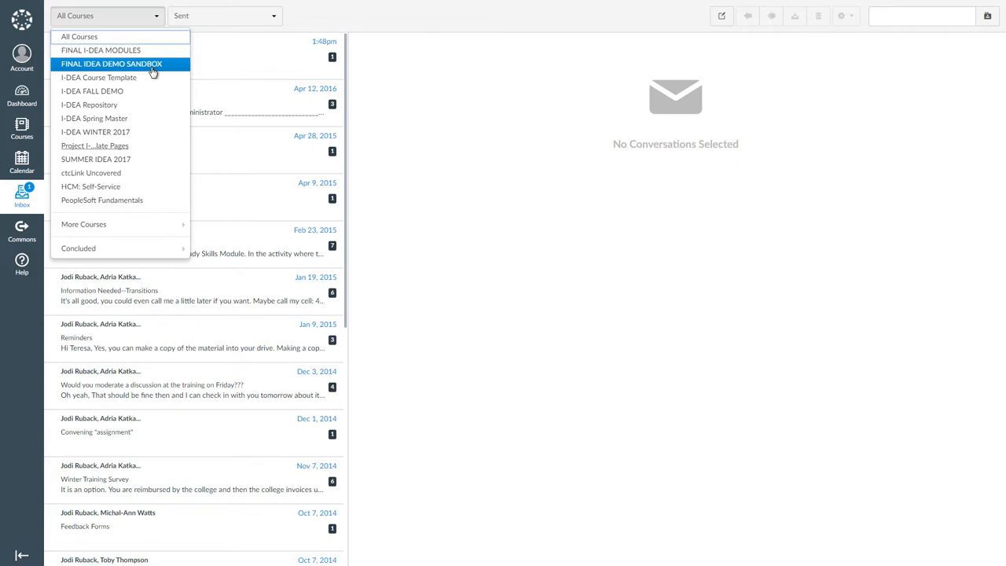
click(101, 49)
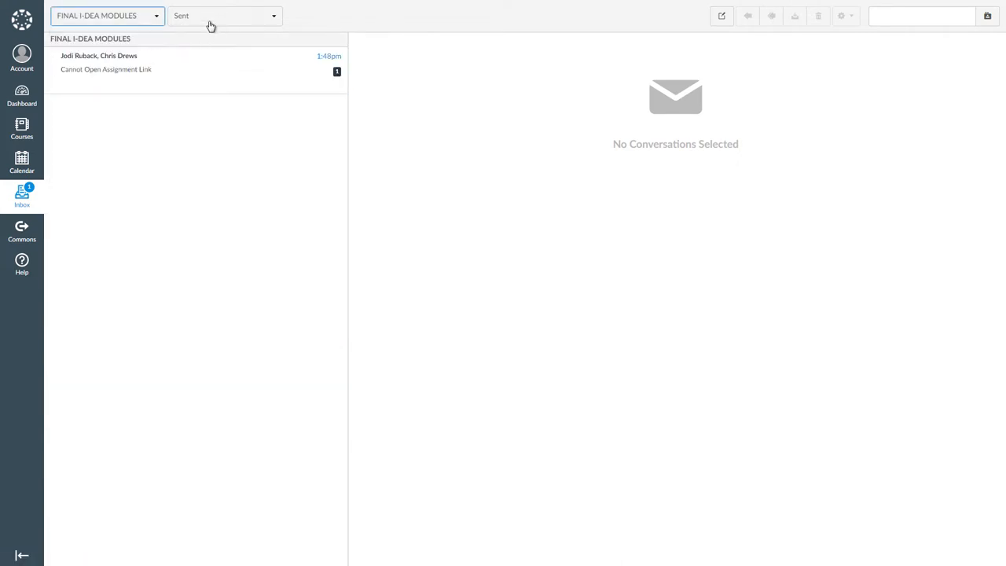
Reset the course filter to All Courses and reach for the mailbox choices again
click(106, 16)
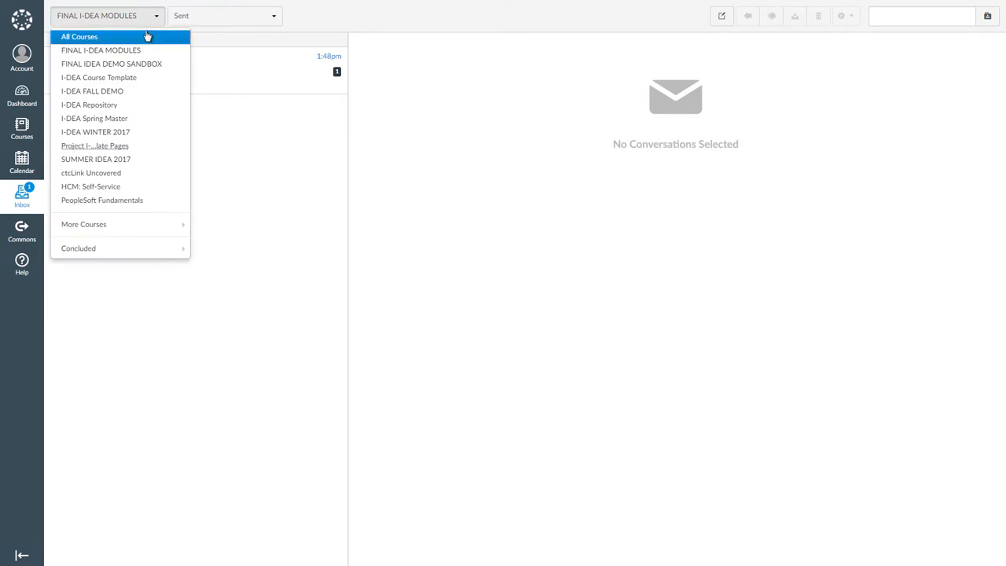
click(78, 36)
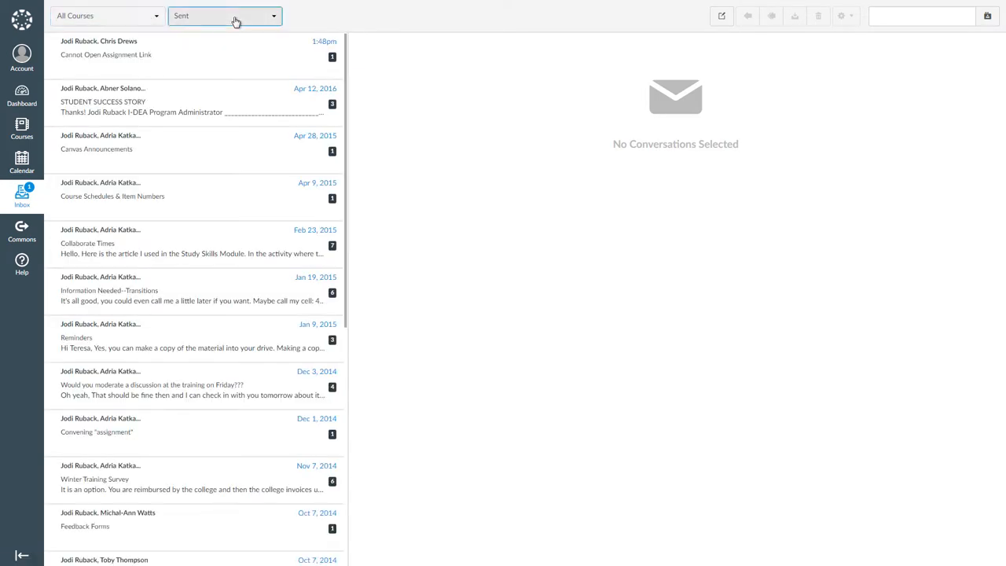
click(223, 16)
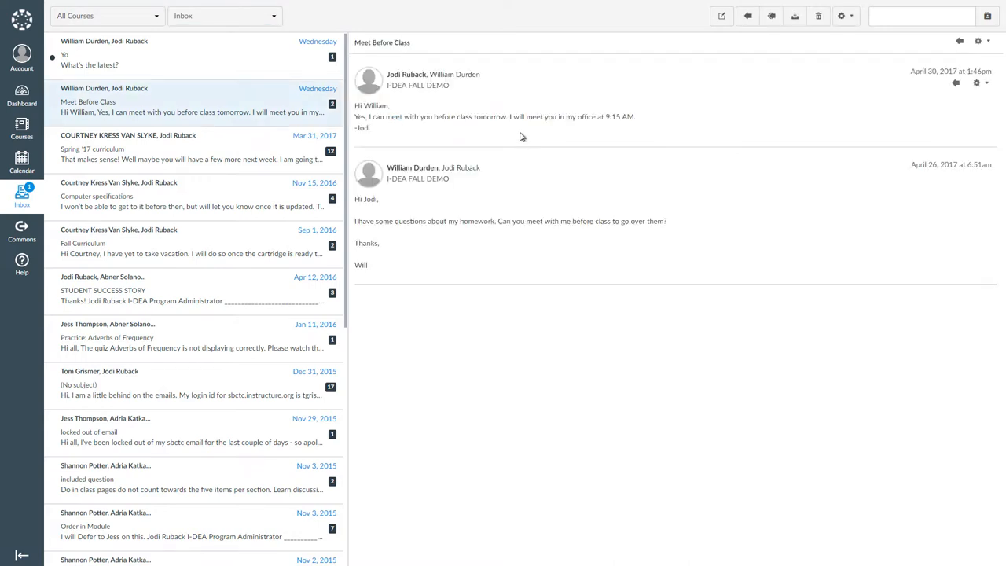
mouse_move(522, 132)
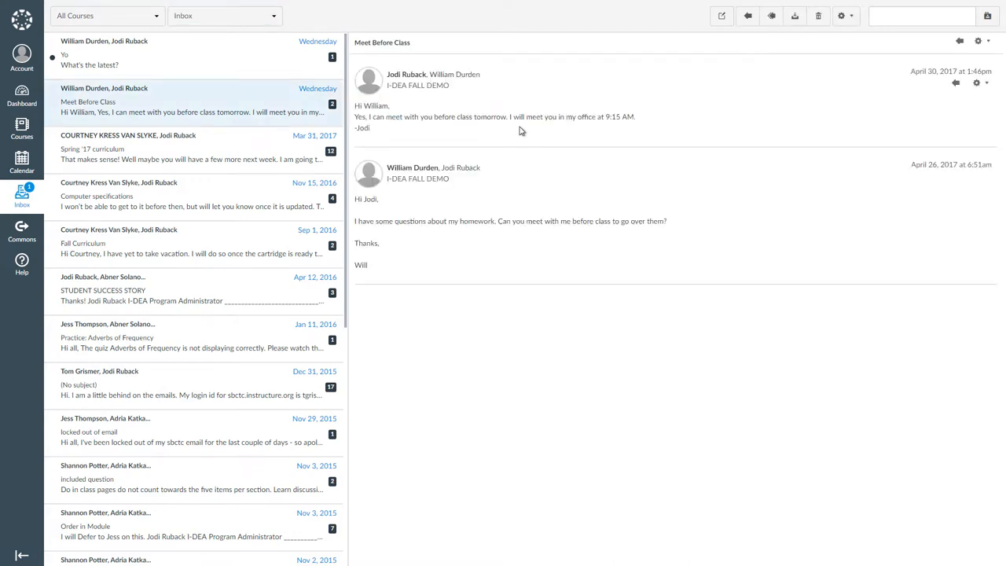
mouse_move(770, 16)
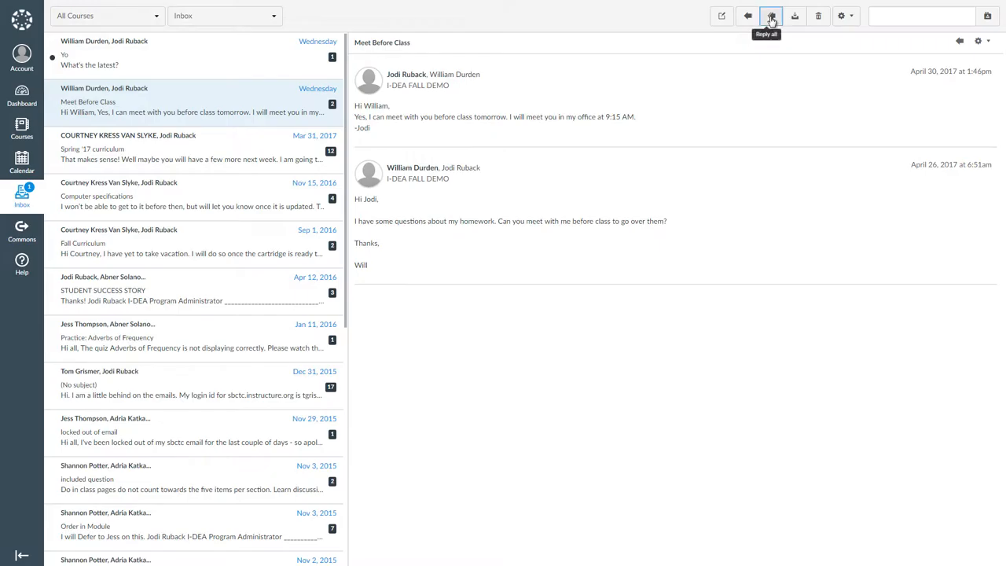
Hover the toolbar buttons while the Meet Before Class conversation stays open in the Inbox
click(770, 16)
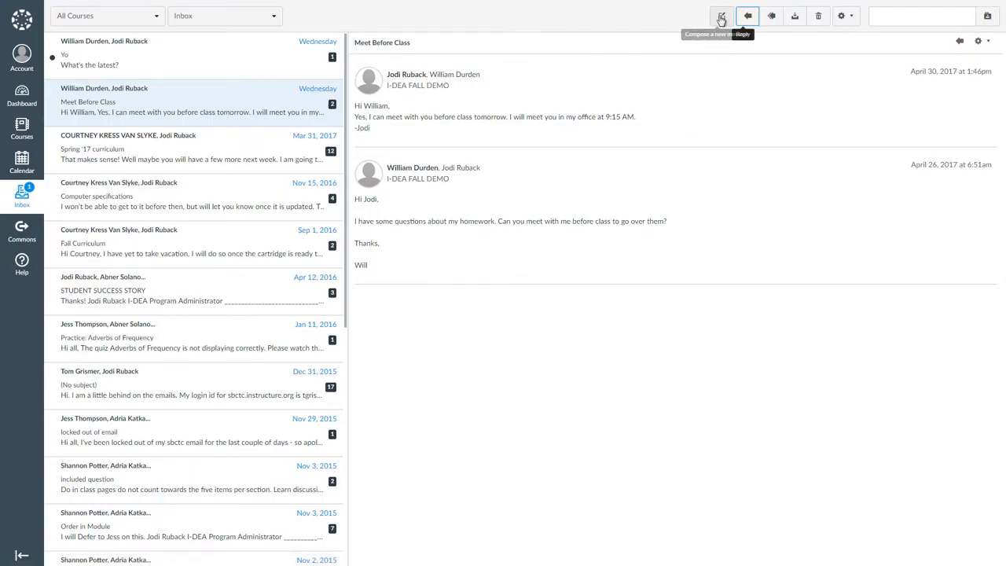
Compose a new message and select FINAL I-DEA MODULES from the Course dropdown
click(720, 16)
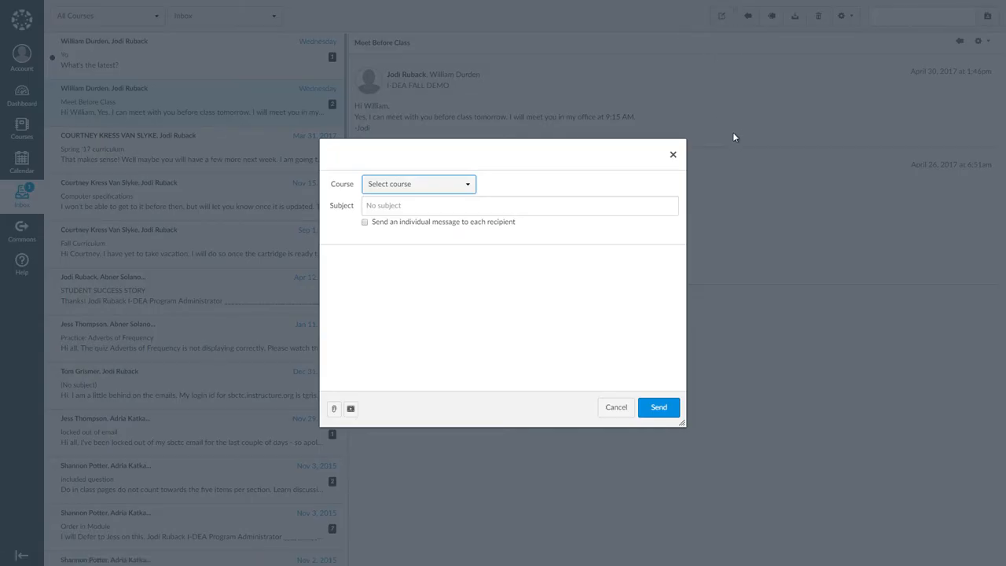
mouse_move(731, 137)
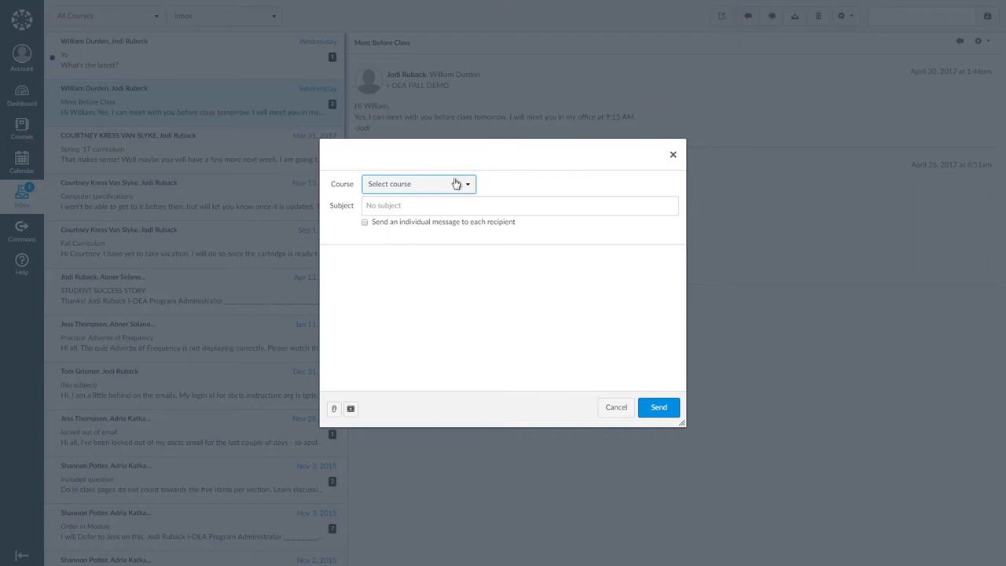
click(418, 183)
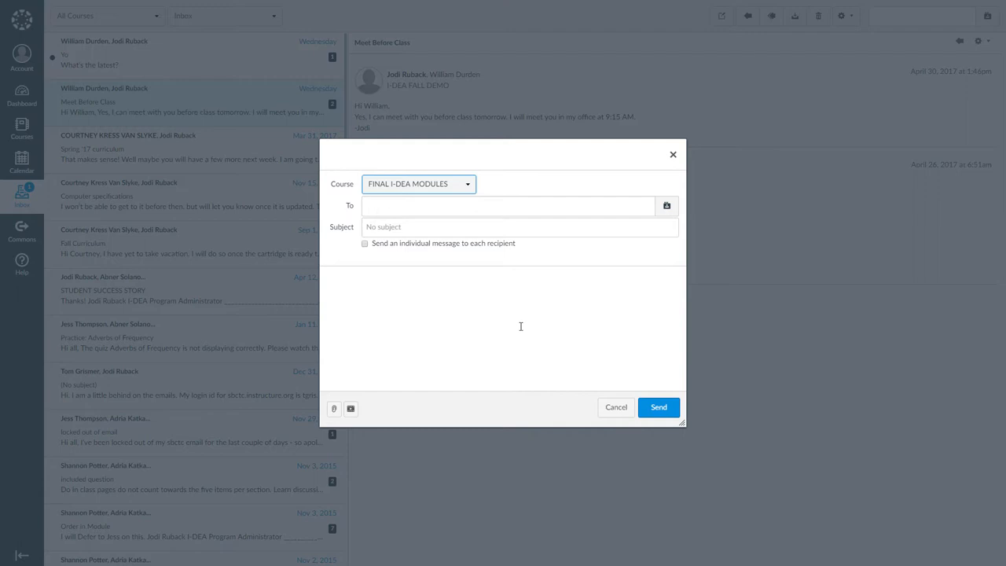
mouse_move(623, 318)
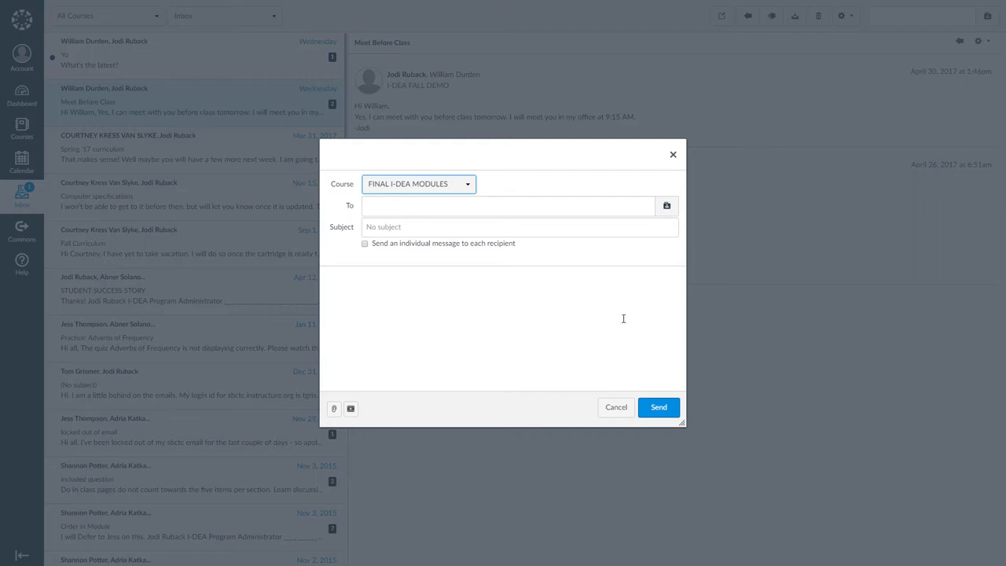
mouse_move(616, 412)
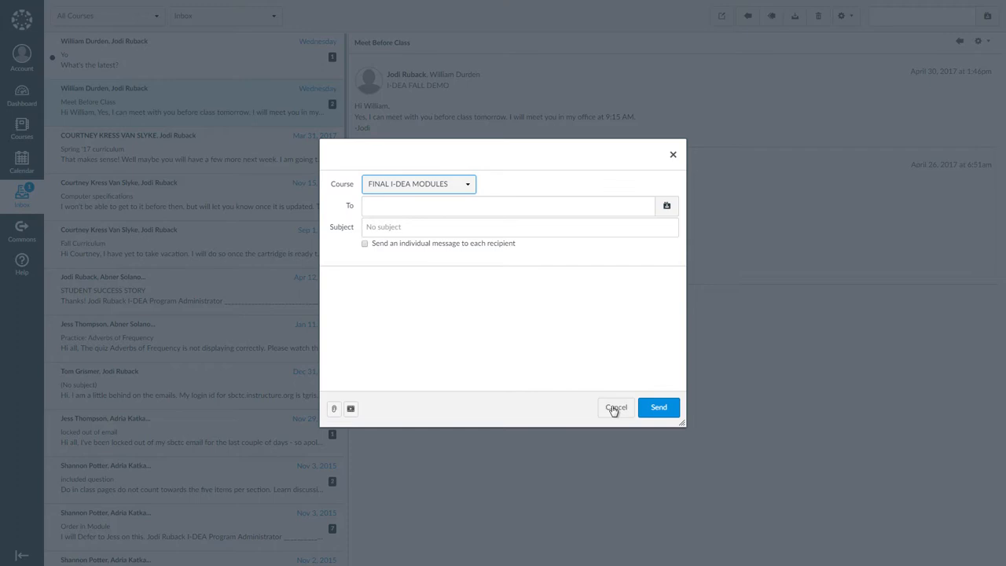
Cancel the unsent message so the compose form closes without sending
click(616, 407)
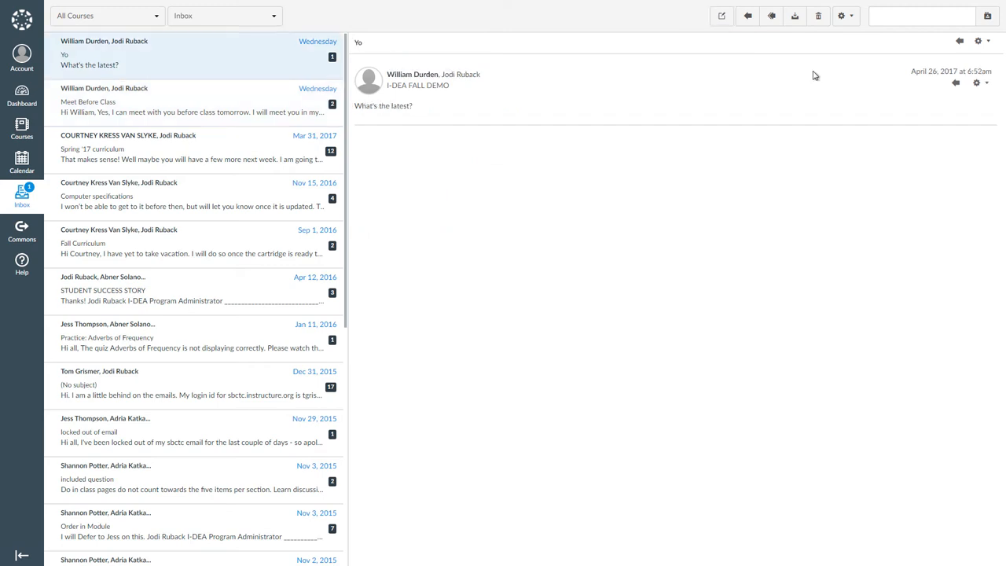
mouse_move(818, 15)
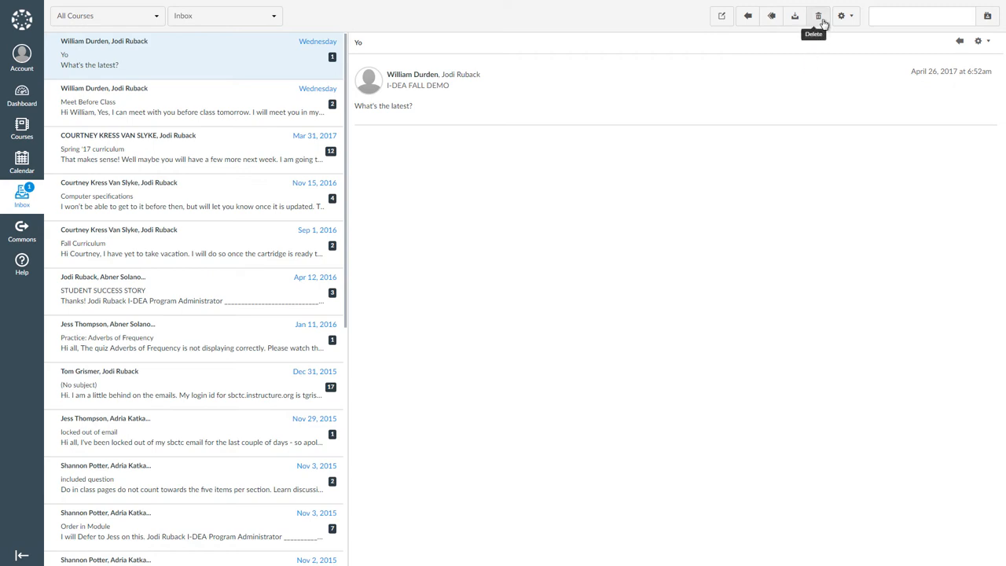
Delete the open 'Yo' conversation and confirm with OK
click(818, 16)
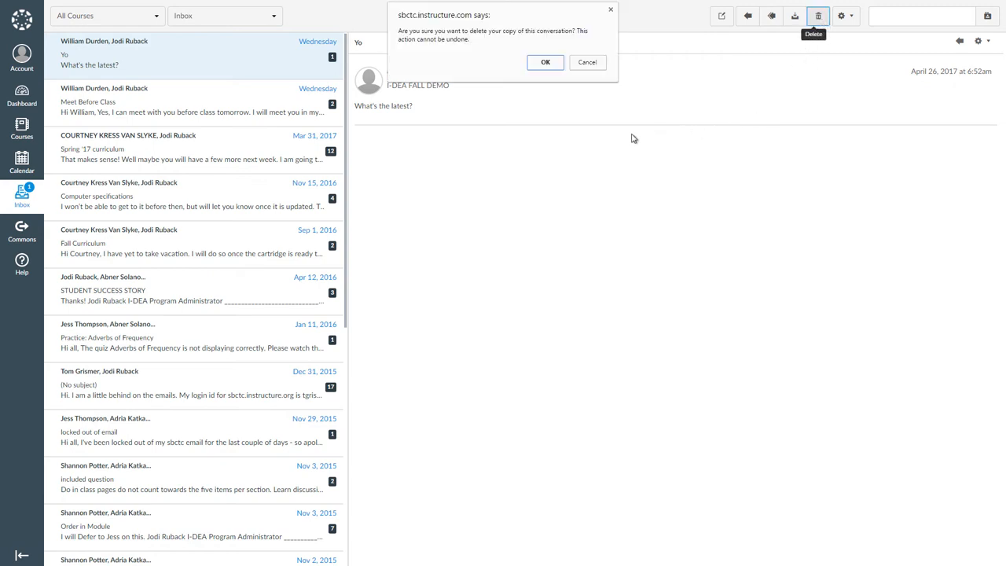
mouse_move(545, 63)
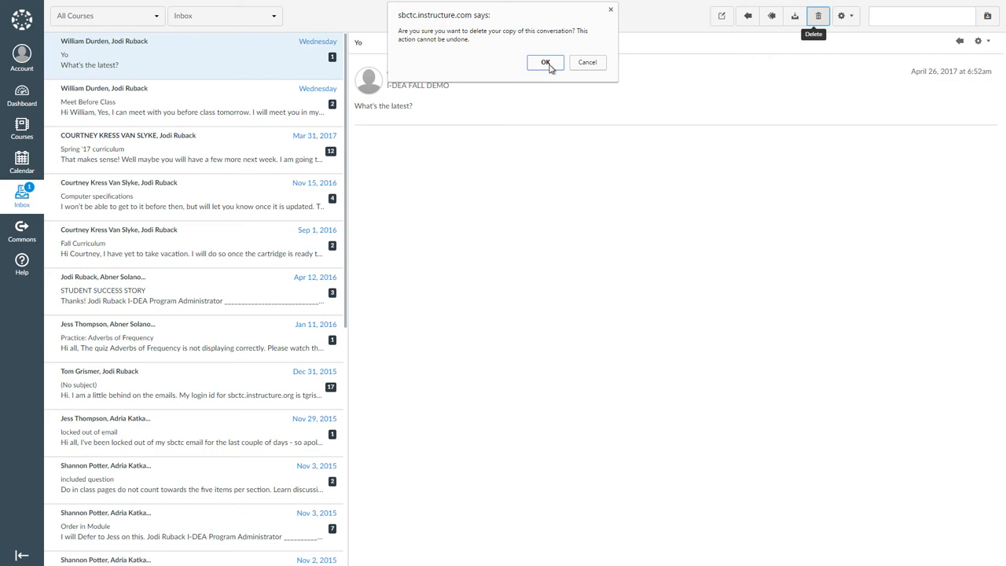
click(545, 63)
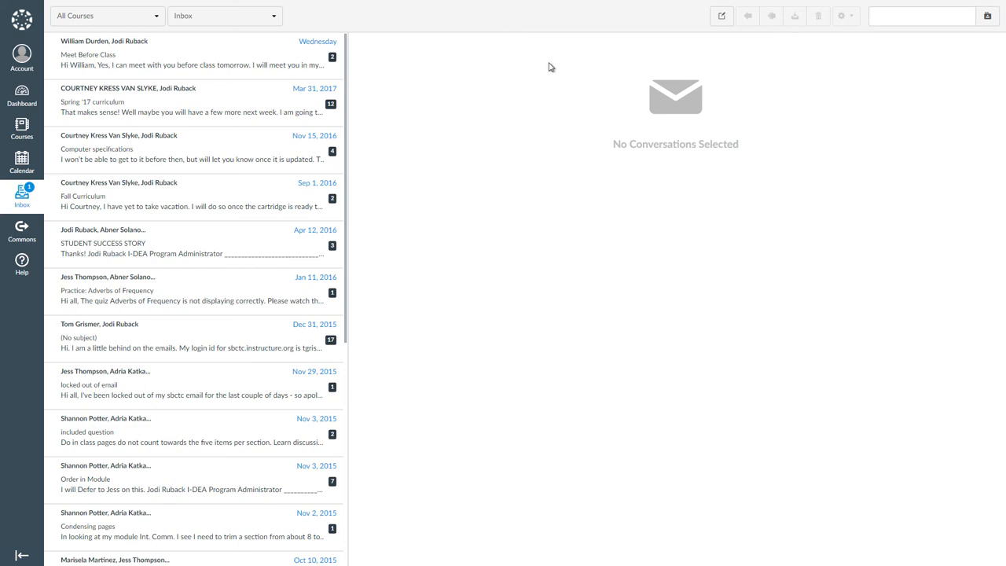
mouse_move(540, 77)
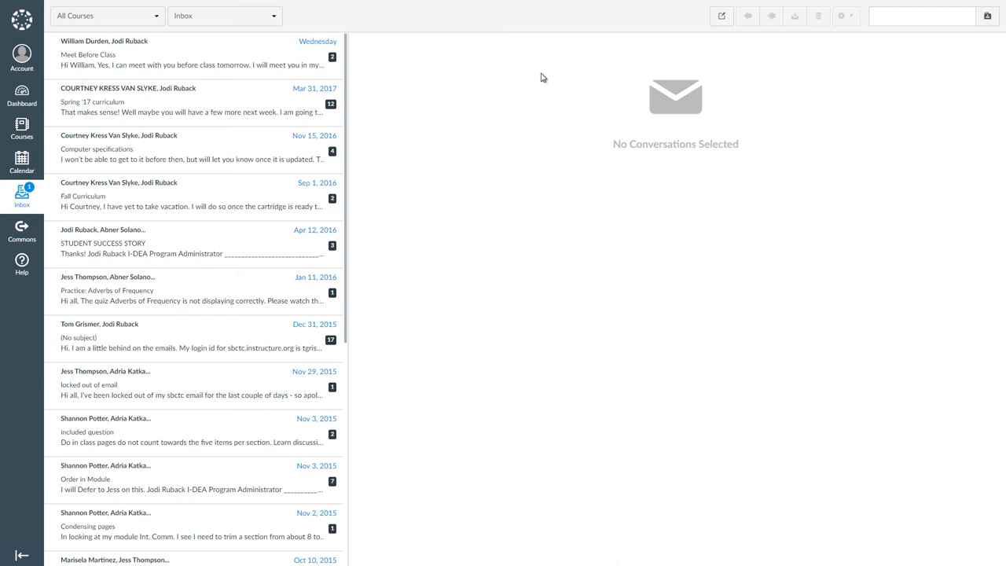